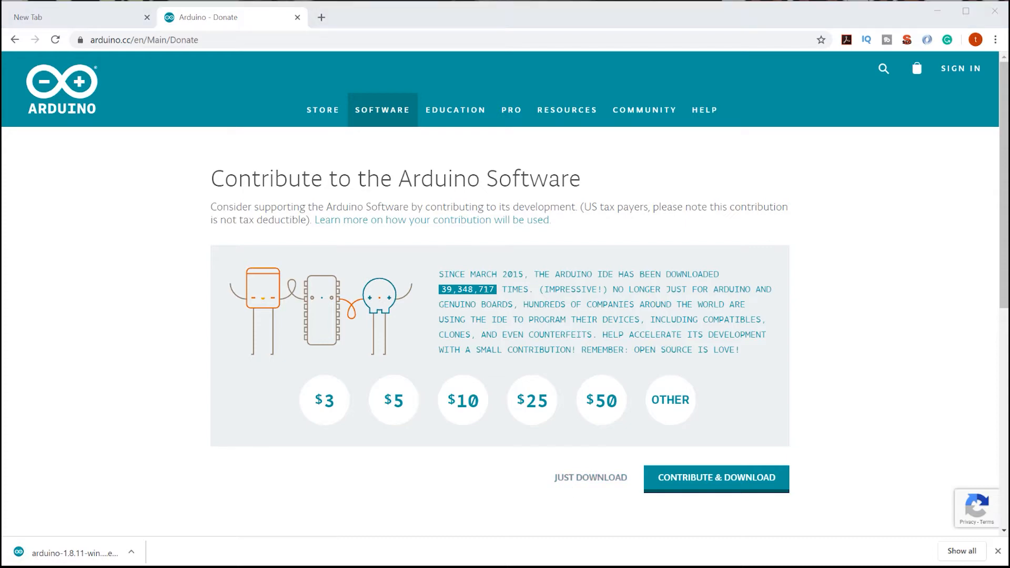
Run the Arduino 1.8.11 installer as administrator, accept the license, and install to the default folder
right_click(296, 169)
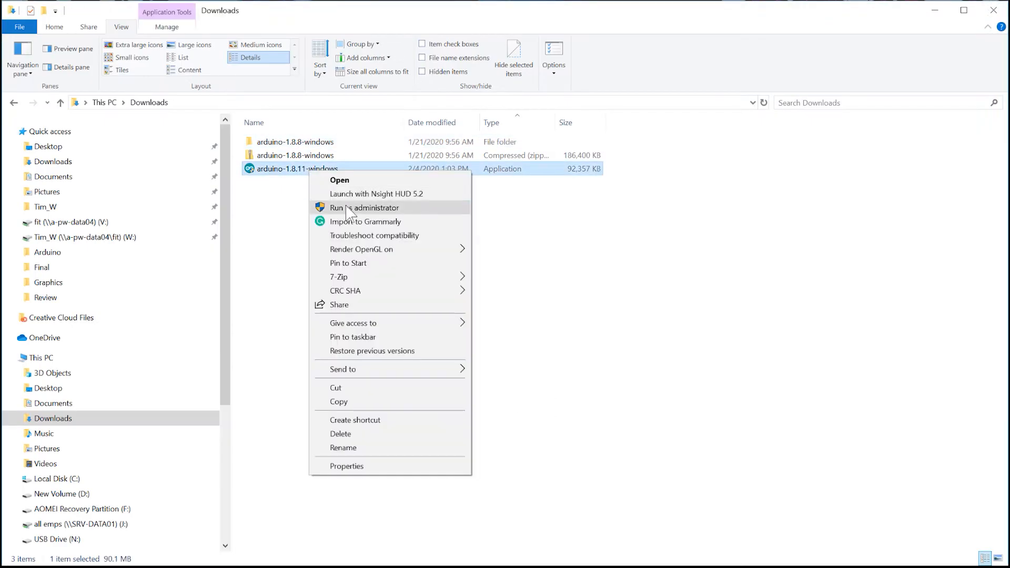
left_click(364, 208)
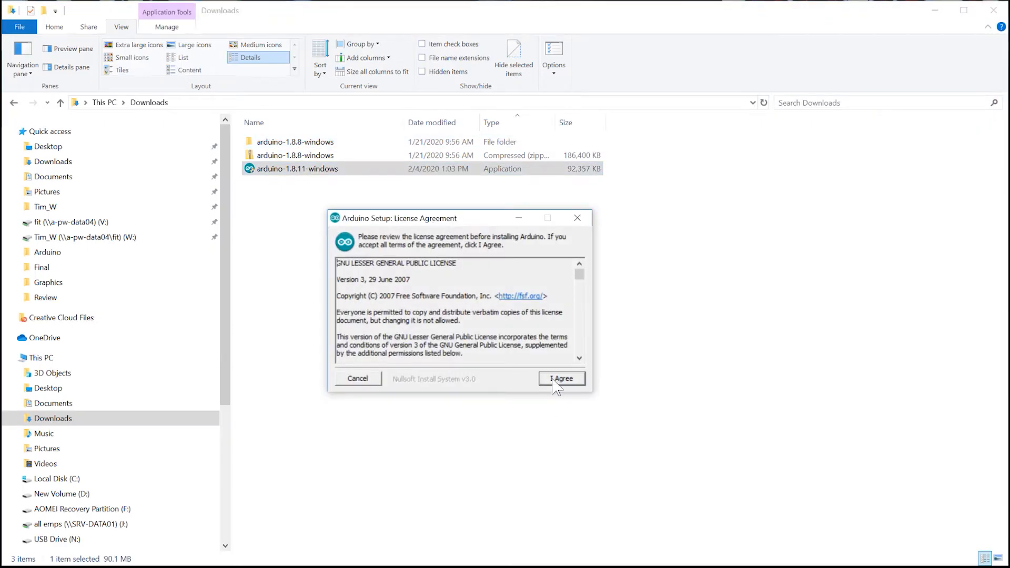
left_click(560, 378)
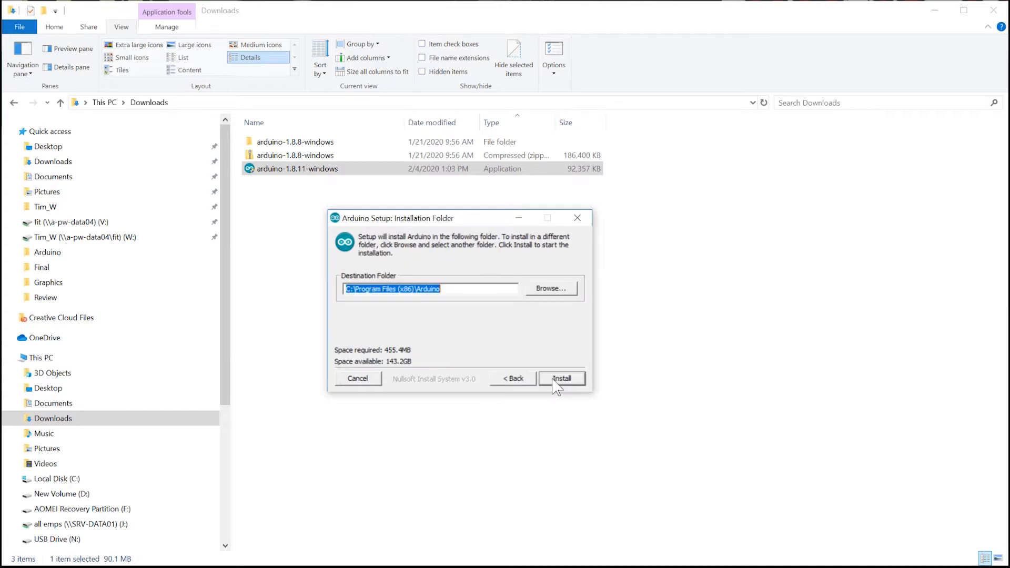
left_click(560, 378)
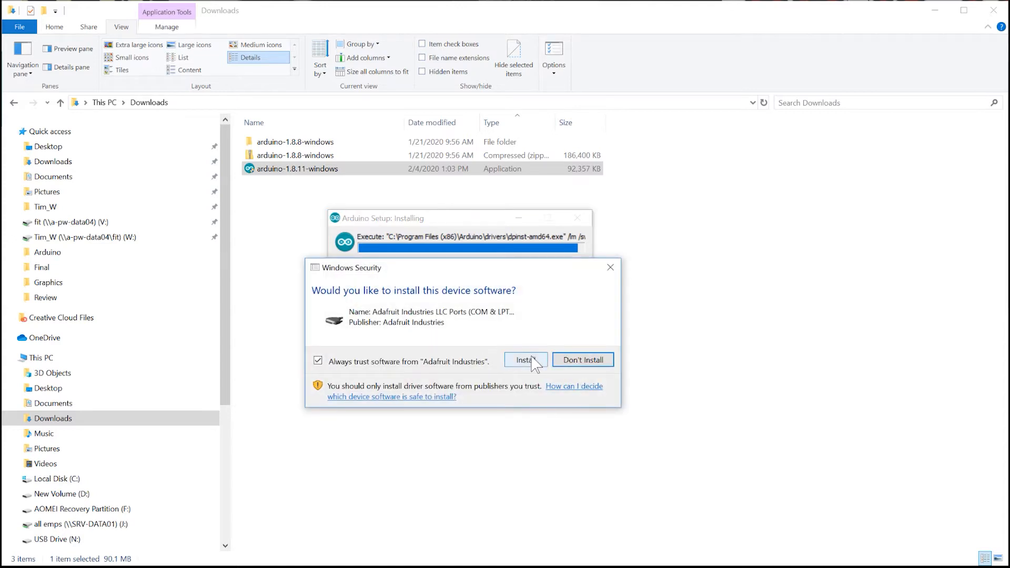
Install the Adafruit, Arduino srl and Arduino LLC USB drivers, then close setup
left_click(526, 360)
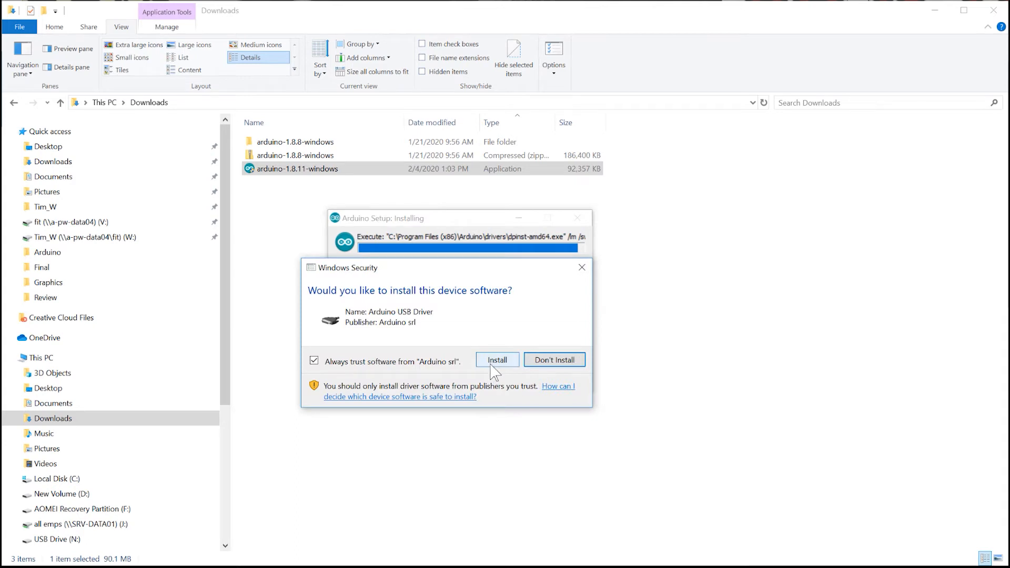
left_click(496, 359)
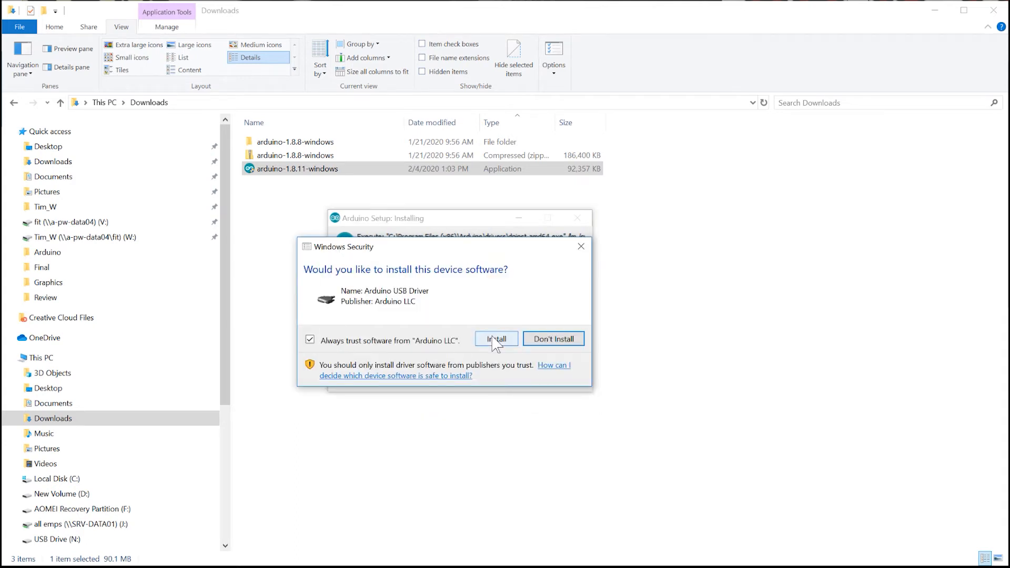
left_click(496, 339)
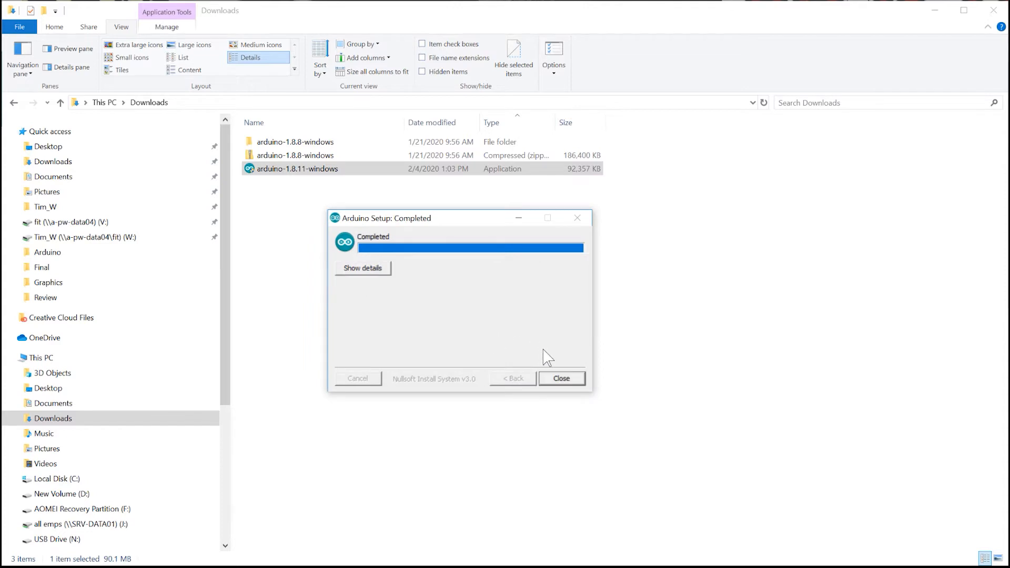
left_click(561, 378)
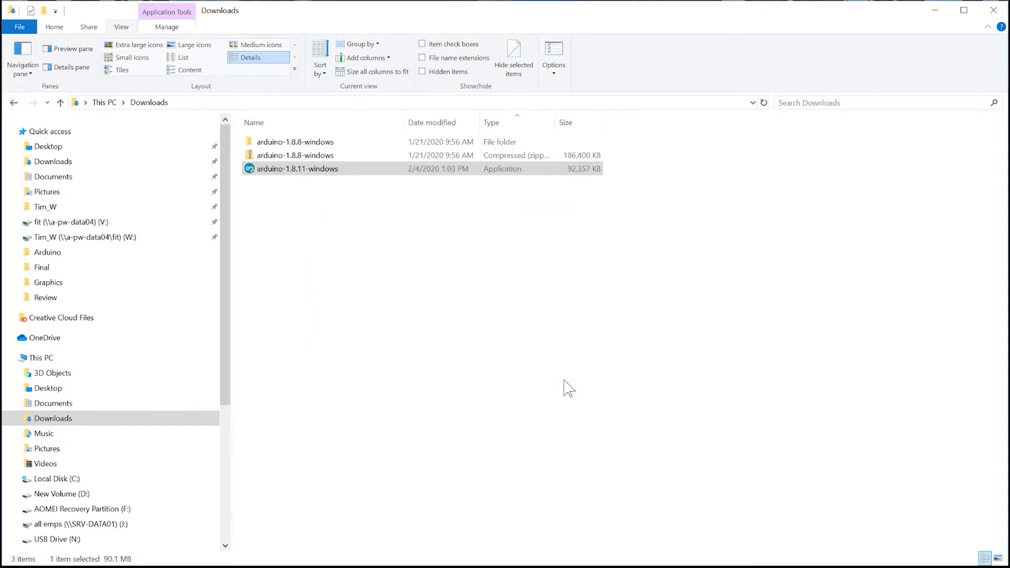
Launch Arduino IDE 1.8.11 and install the P1AM library via the Library Manager
double_click(298, 169)
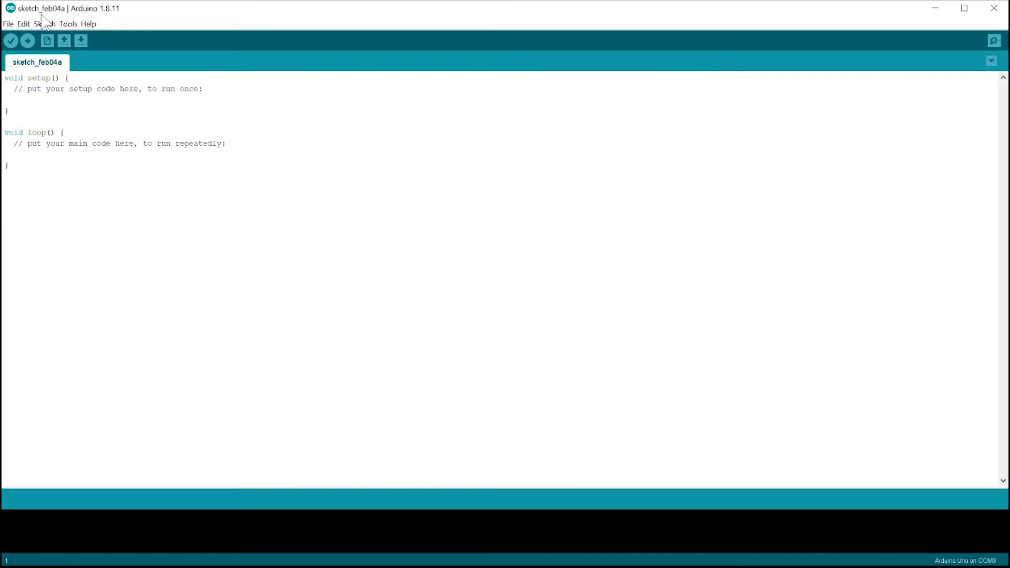
left_click(44, 24)
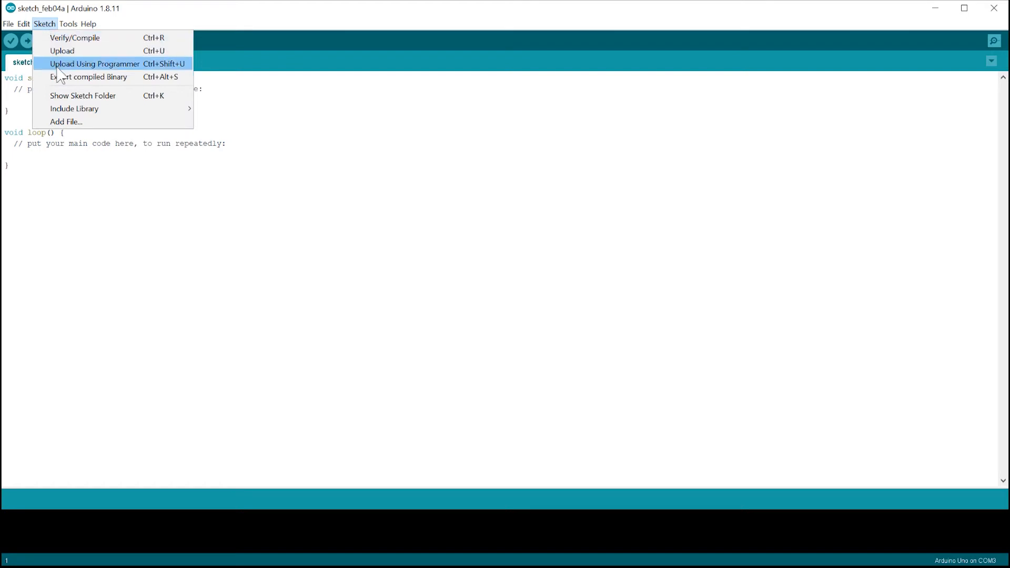
mouse_move(74, 109)
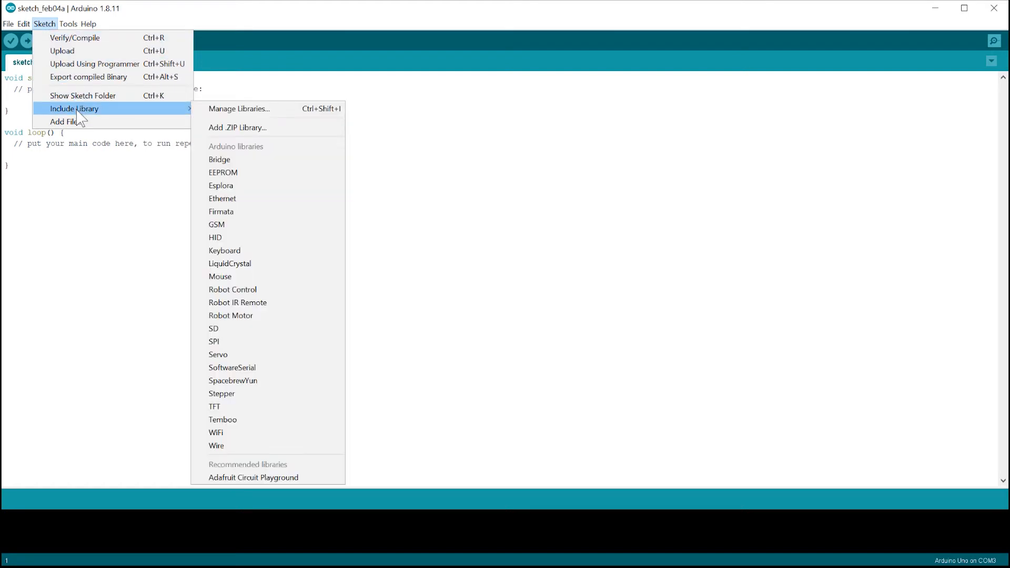
mouse_move(186, 116)
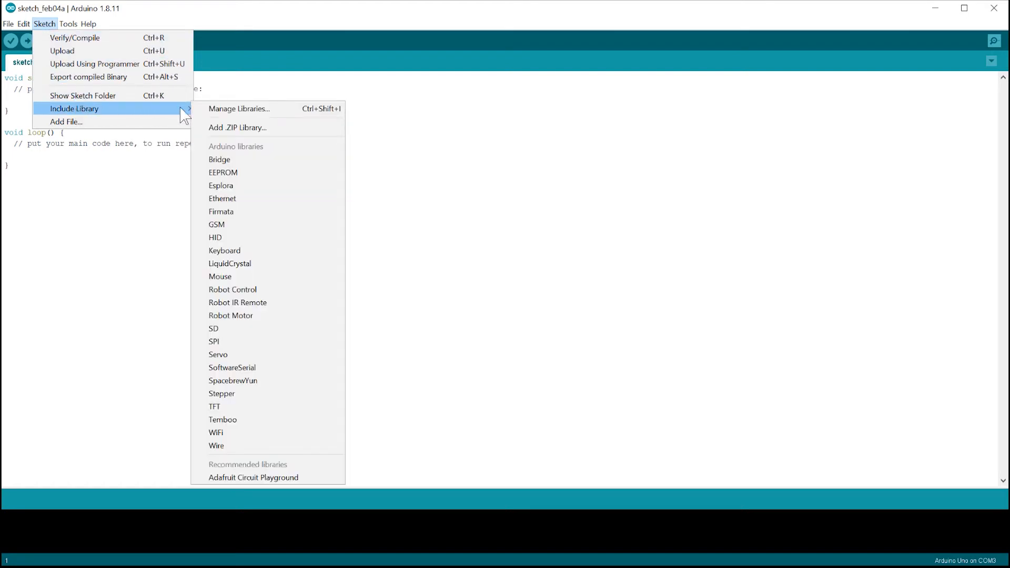
left_click(239, 109)
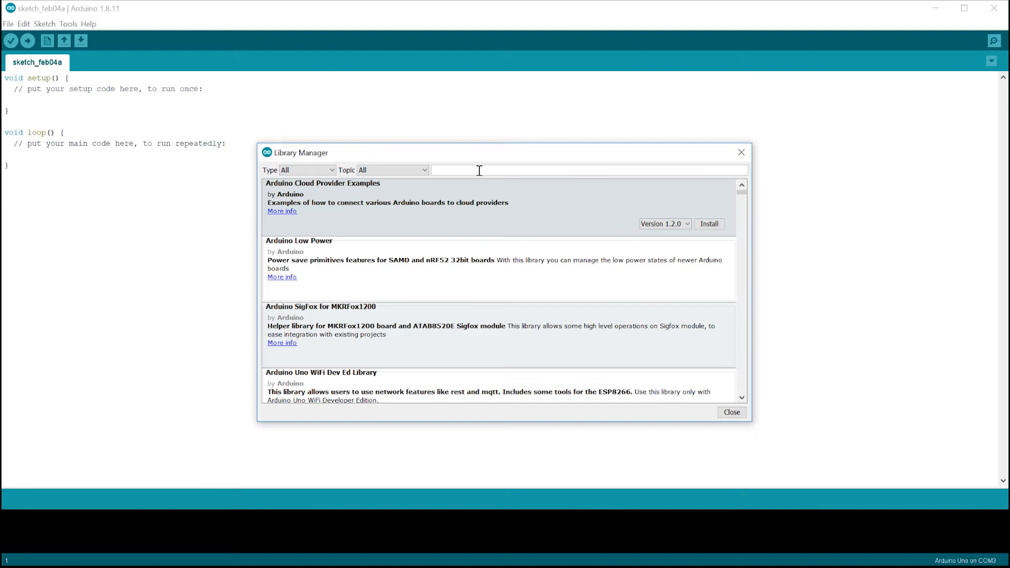
type("P1AM")
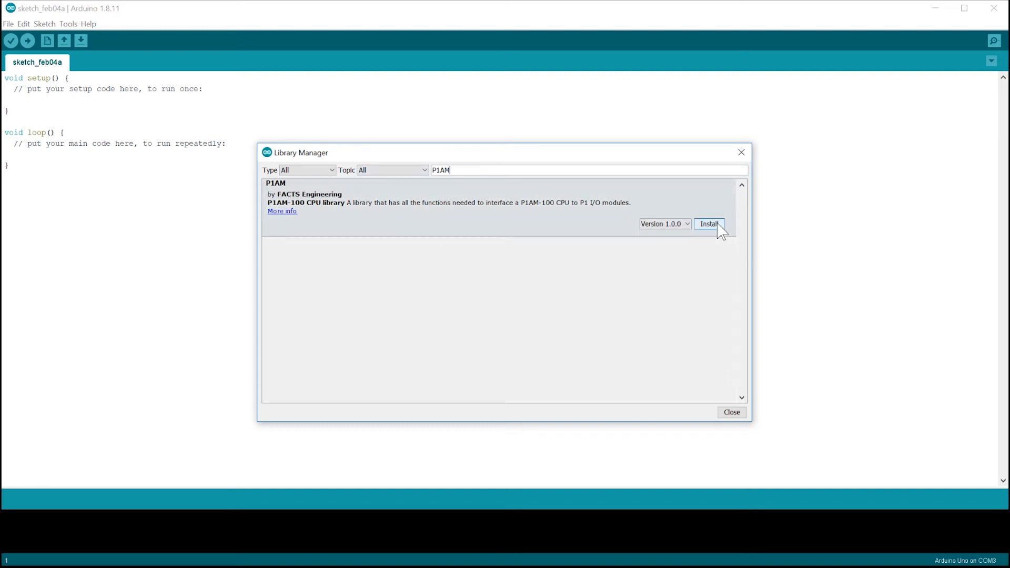
left_click(709, 223)
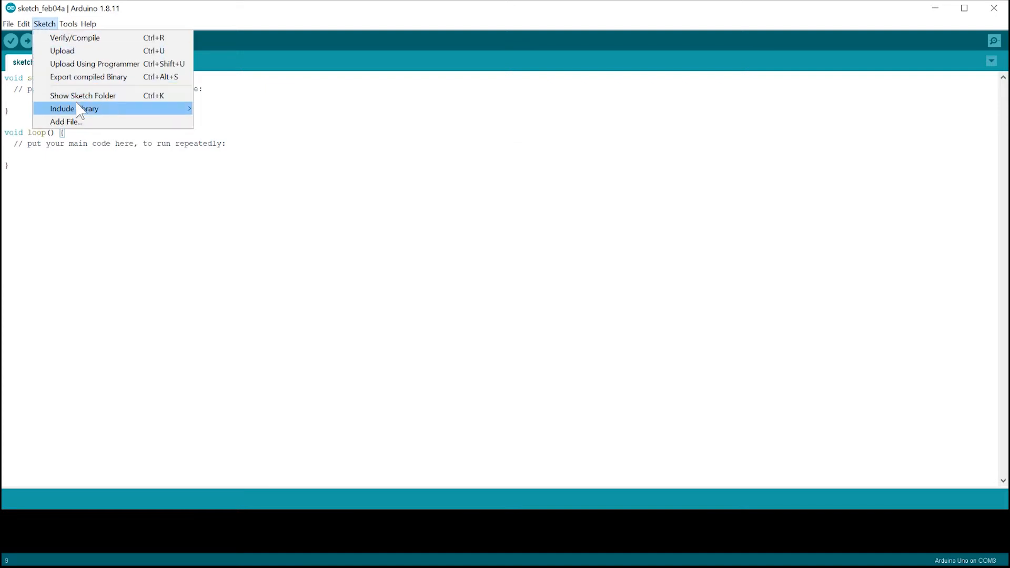
mouse_move(74, 108)
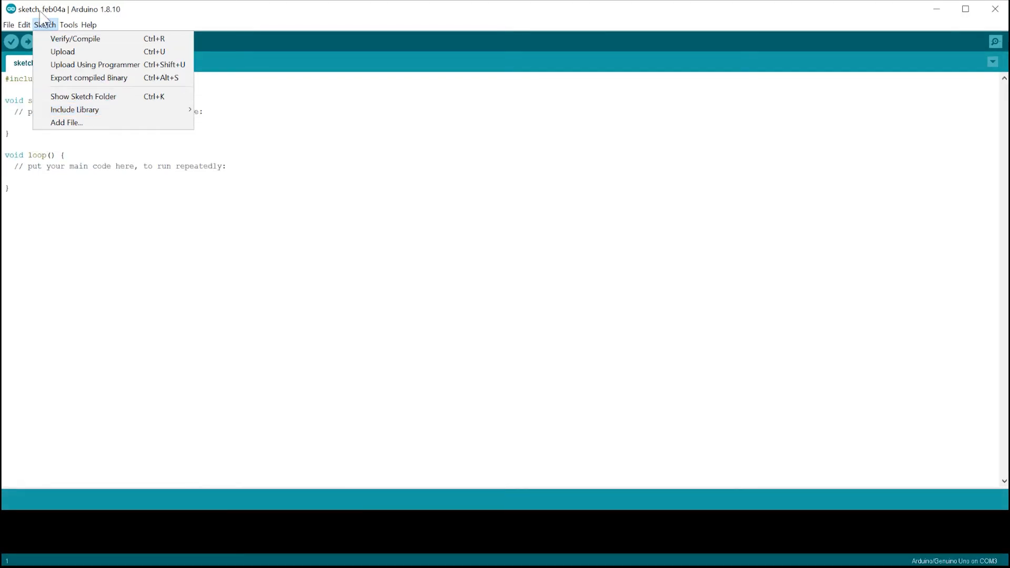
Add the P1AM-100 board package URL to Additional Boards Manager URLs in Preferences
left_click(9, 24)
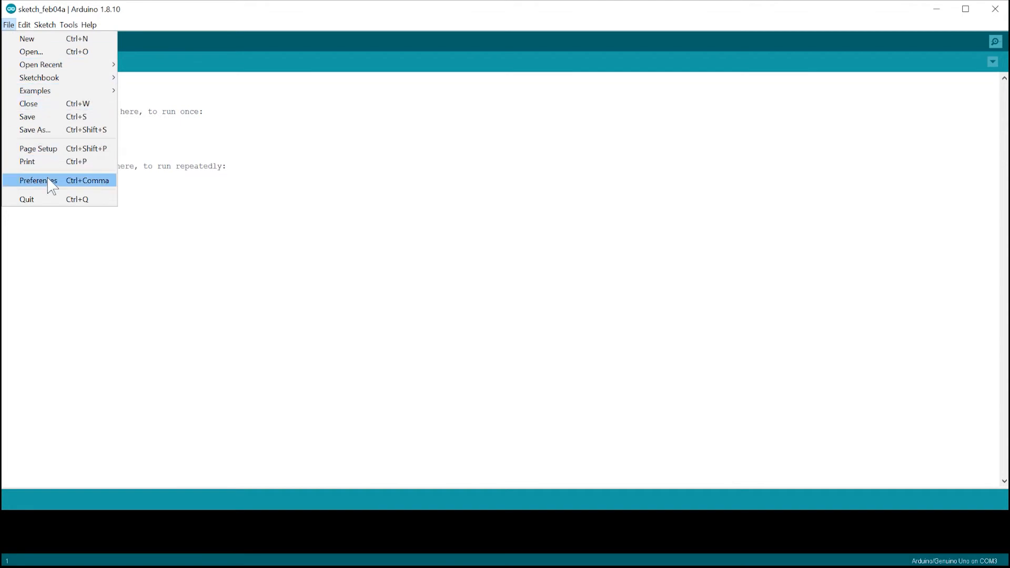
left_click(38, 180)
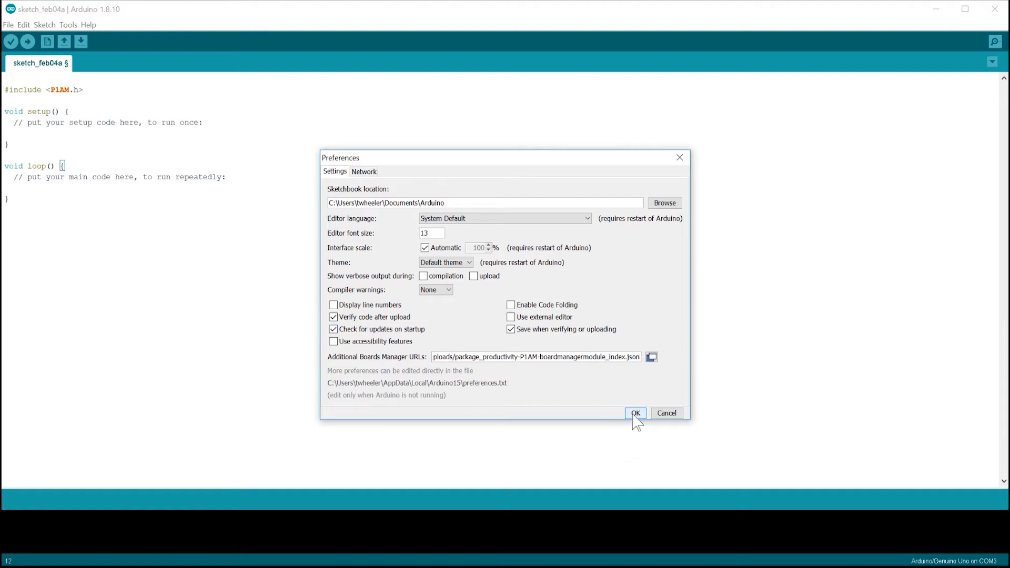
left_click(635, 413)
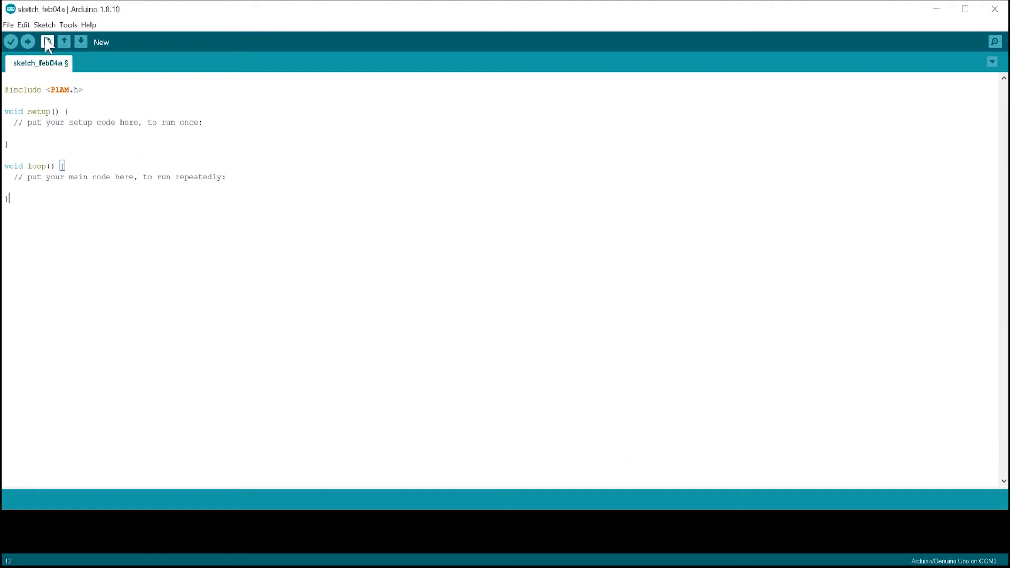
Install the P1AM-100 board package by Facts Engineering (1.6.20) from Boards Manager
left_click(68, 25)
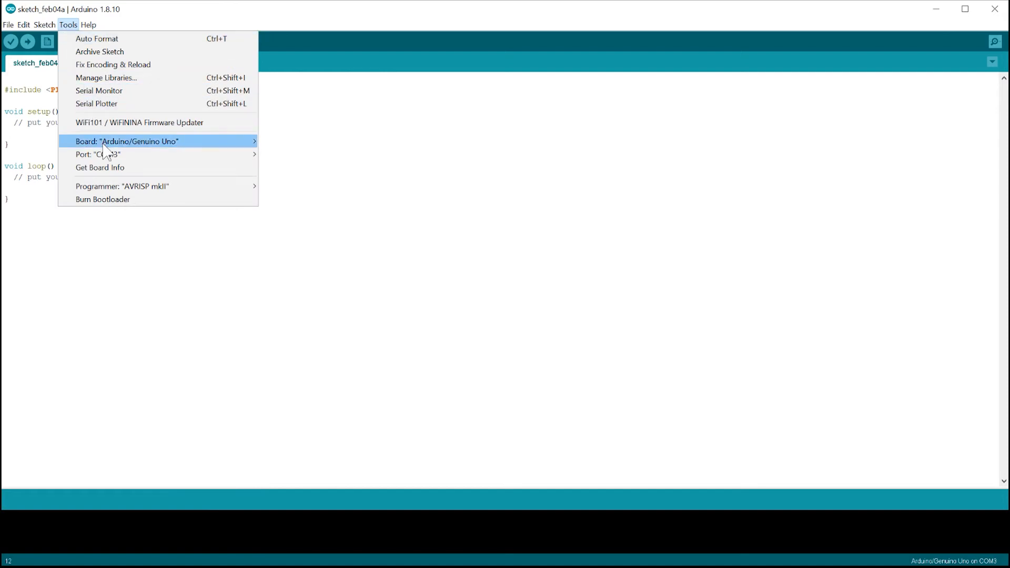
left_click(127, 141)
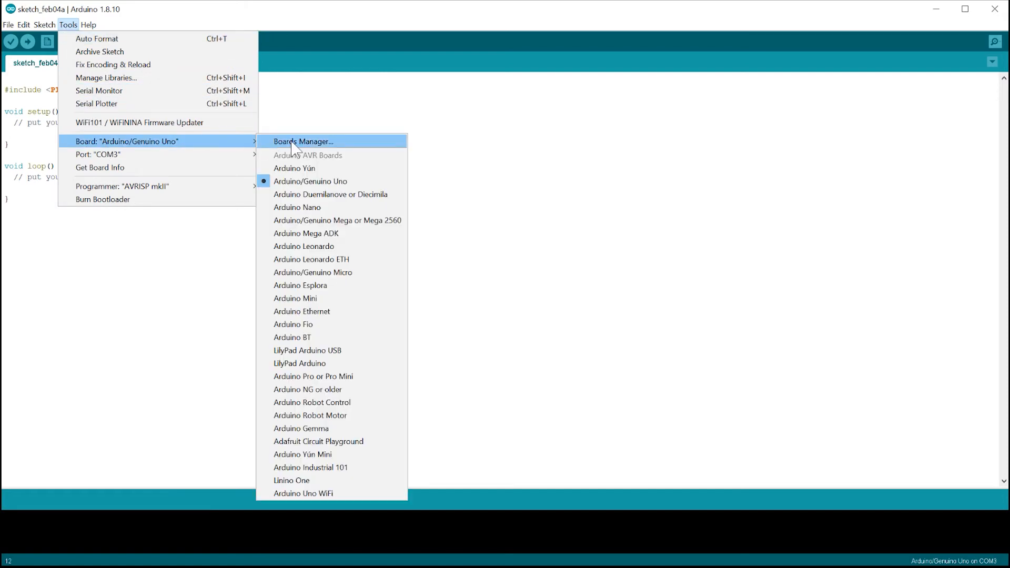
left_click(303, 140)
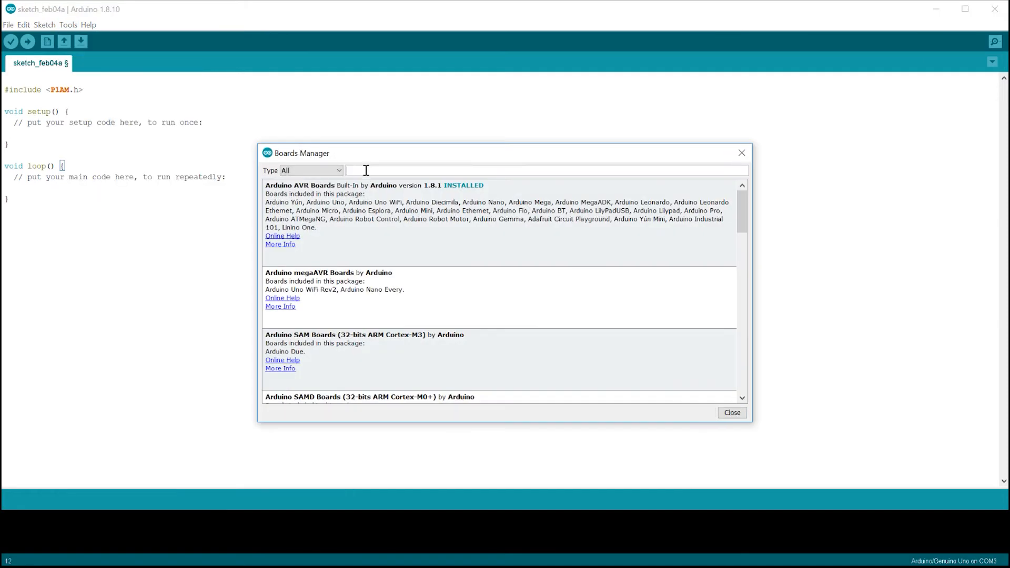
type("p1am")
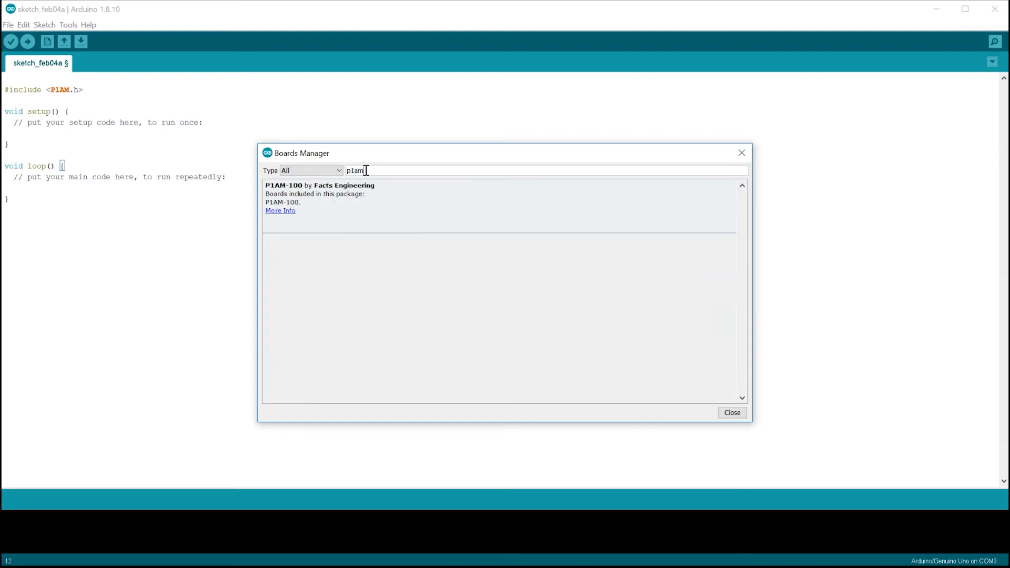
mouse_move(709, 223)
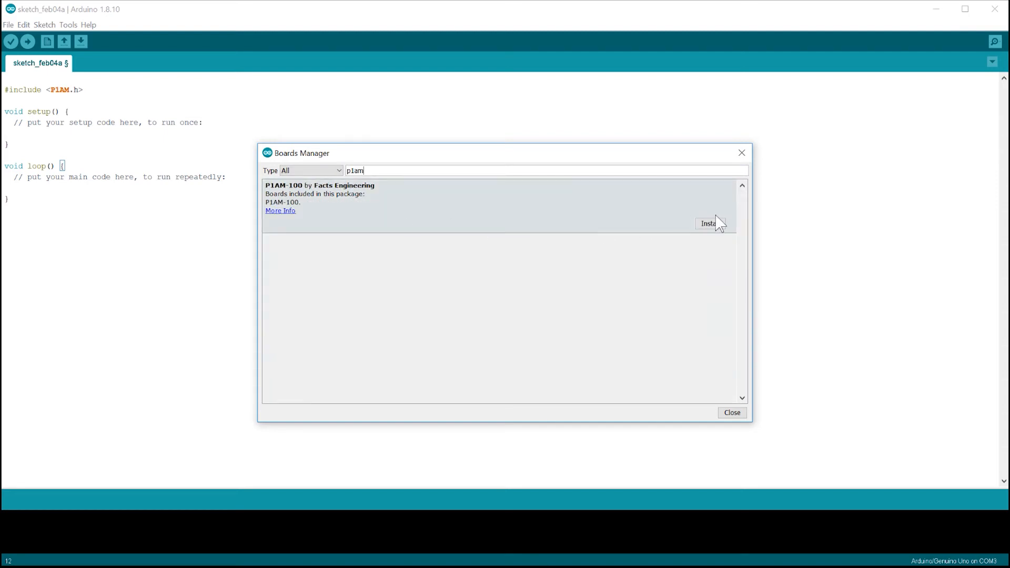
left_click(708, 223)
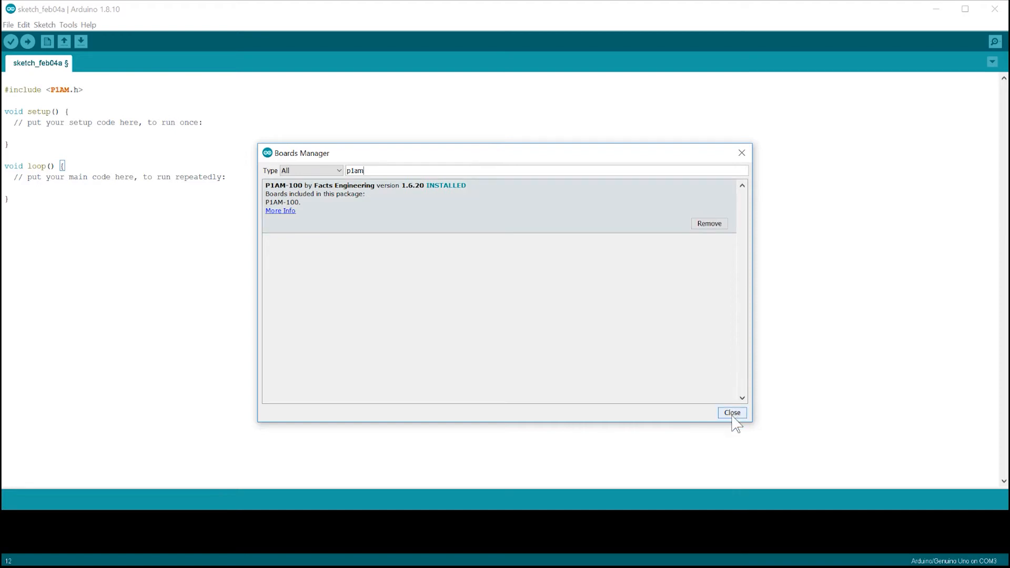
left_click(732, 413)
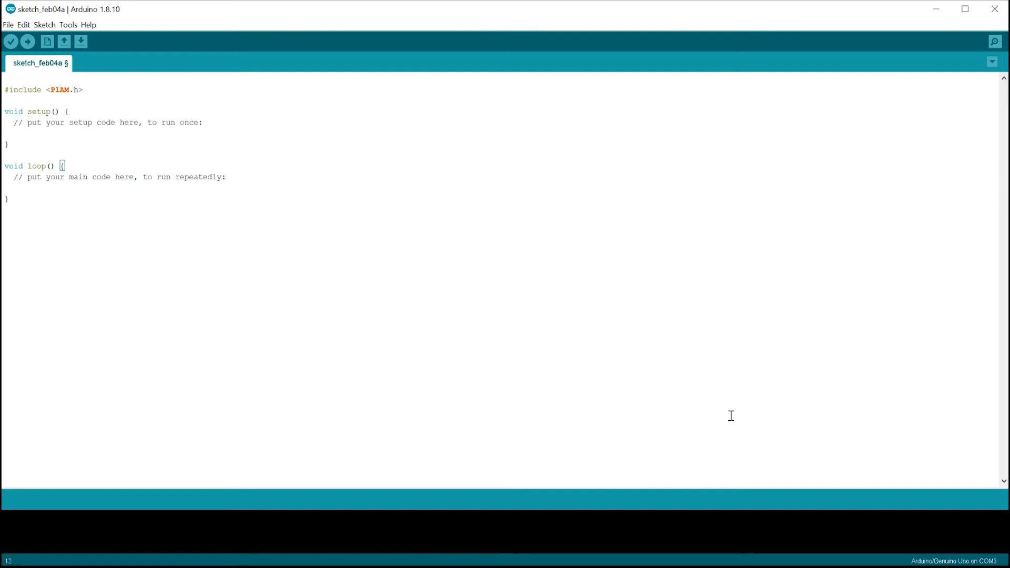
Select P1AM-100 as the board and COM4 (P1AM-100) as the port
left_click(6, 198)
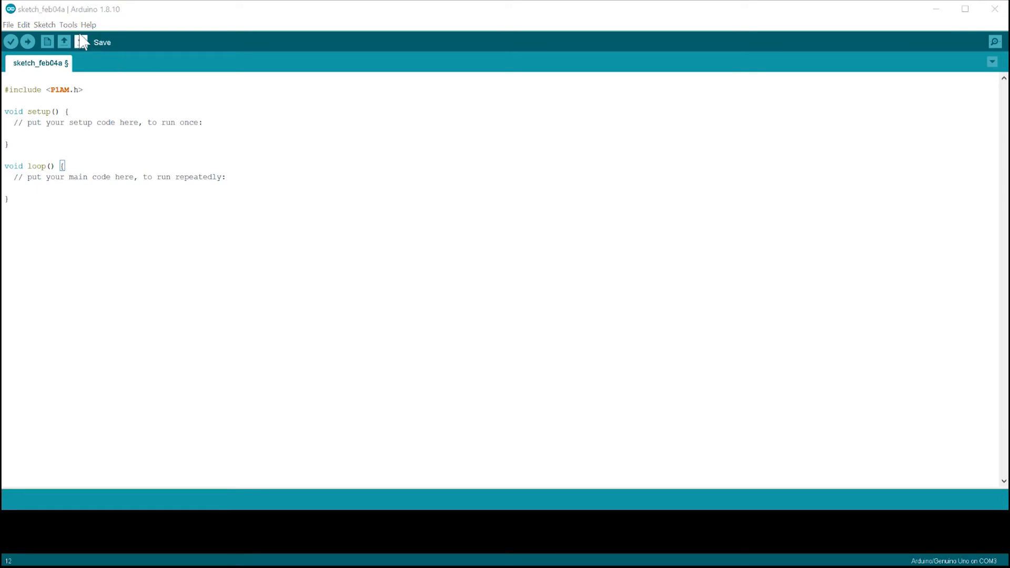
left_click(67, 25)
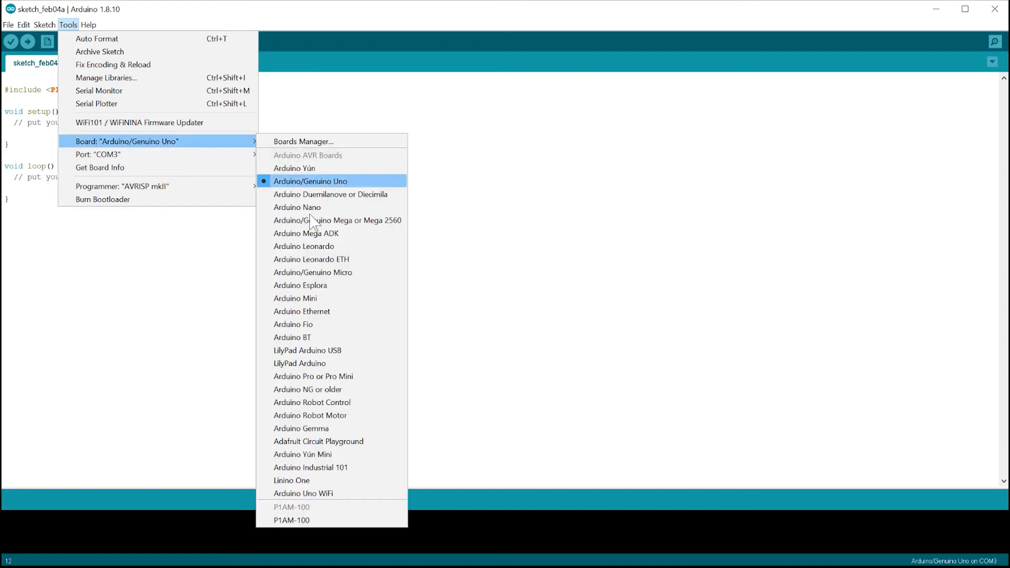
left_click(292, 507)
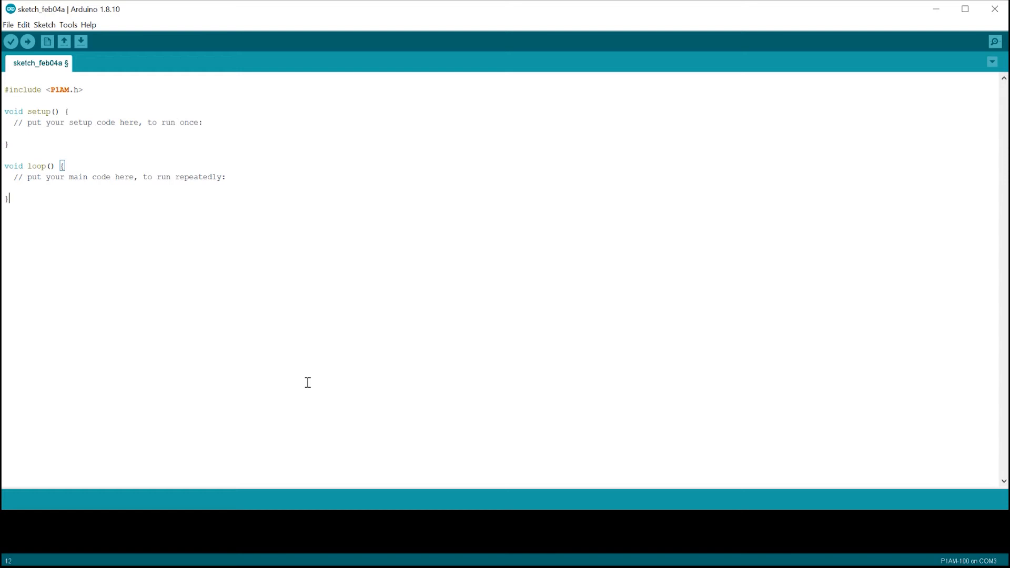
left_click(68, 24)
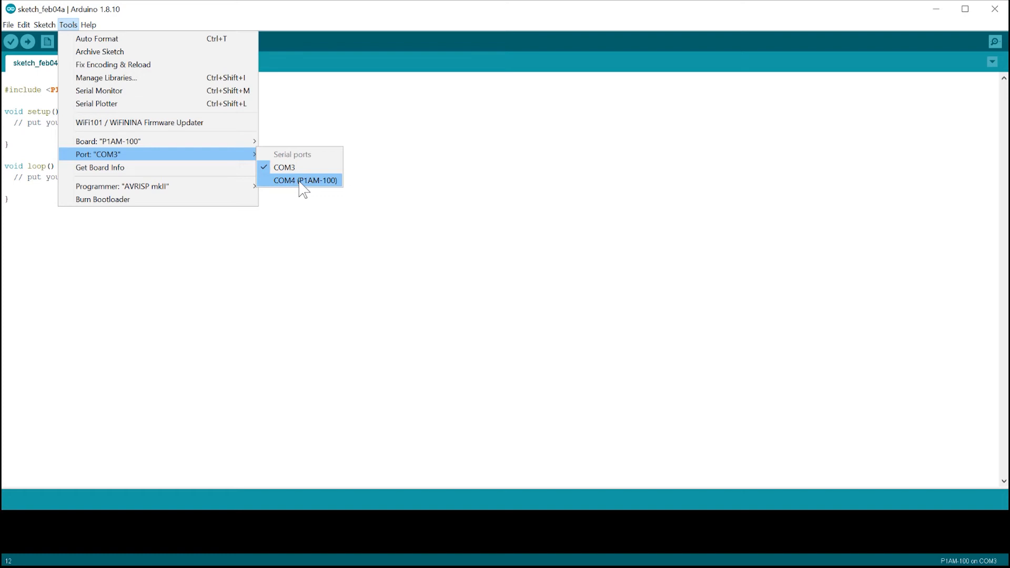
left_click(305, 181)
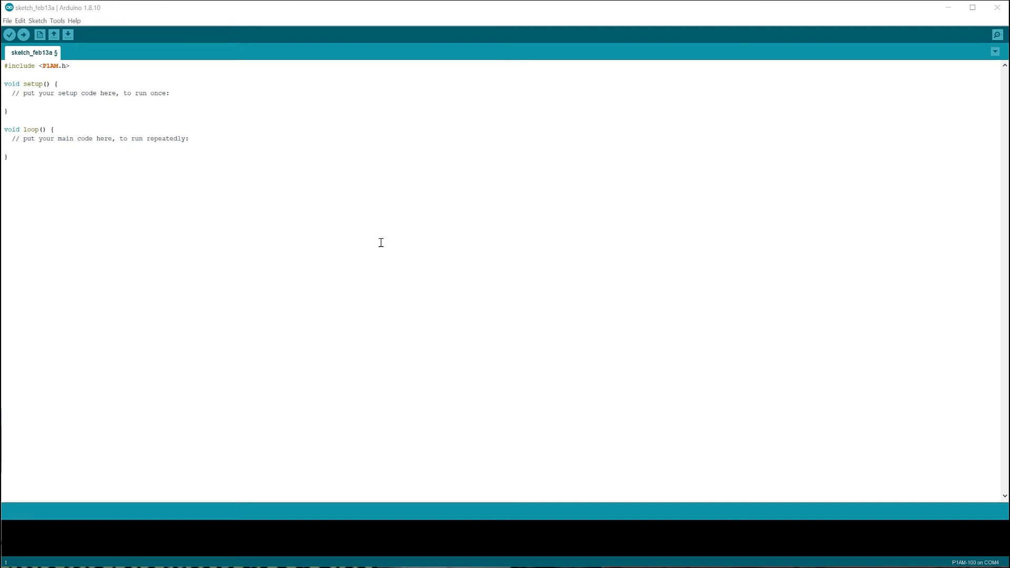
Open the P1AM Basic PrintModules example sketch
left_click(7, 20)
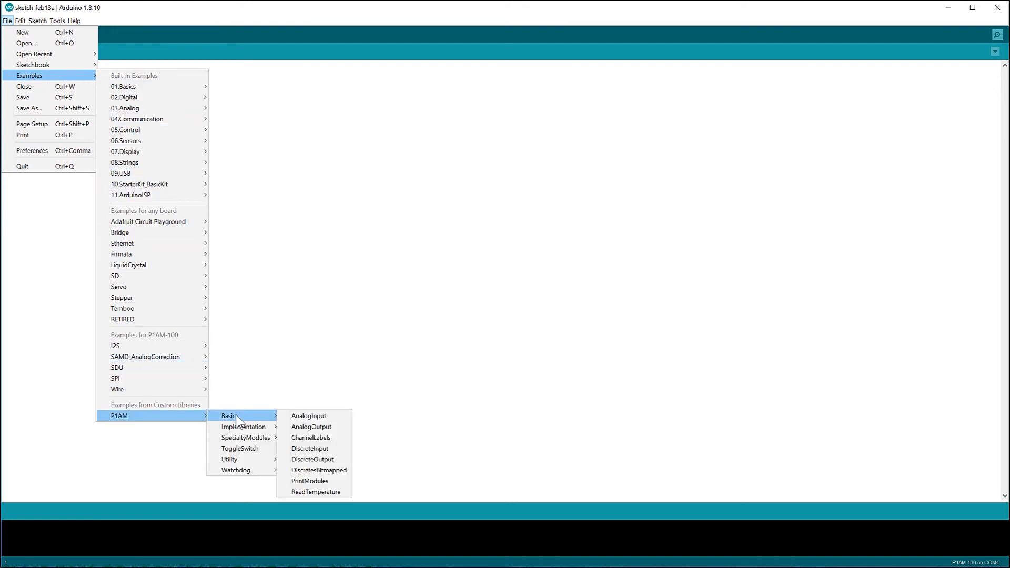
mouse_move(314, 481)
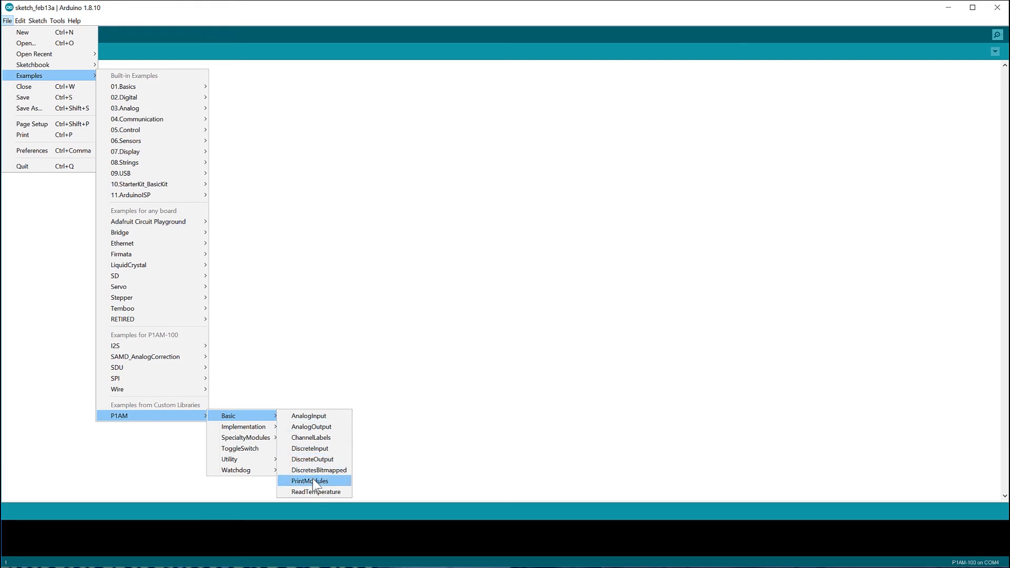
left_click(310, 481)
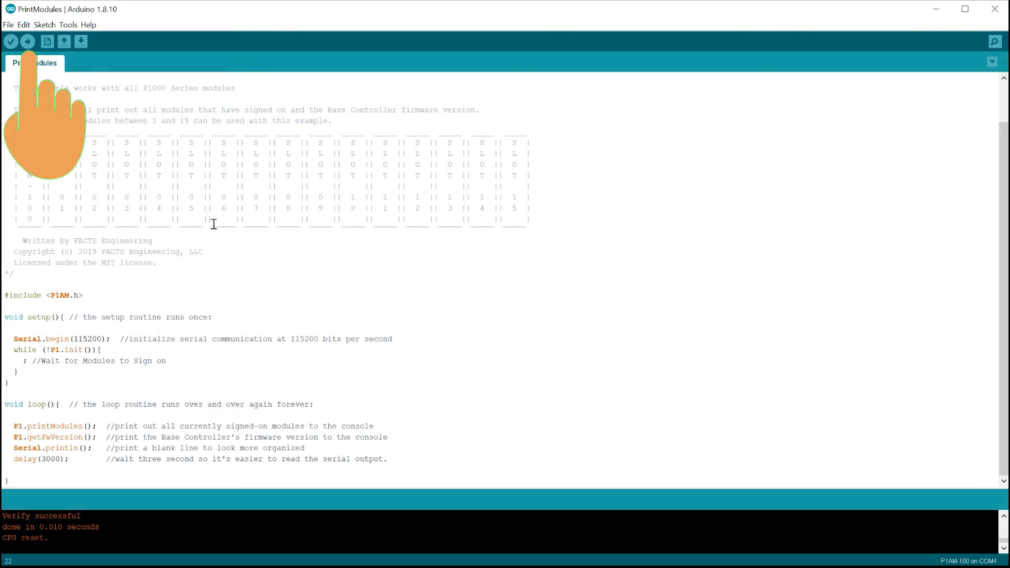
Upload PrintModules to the P1AM-100 and open the COM4 Serial Monitor
left_click(28, 41)
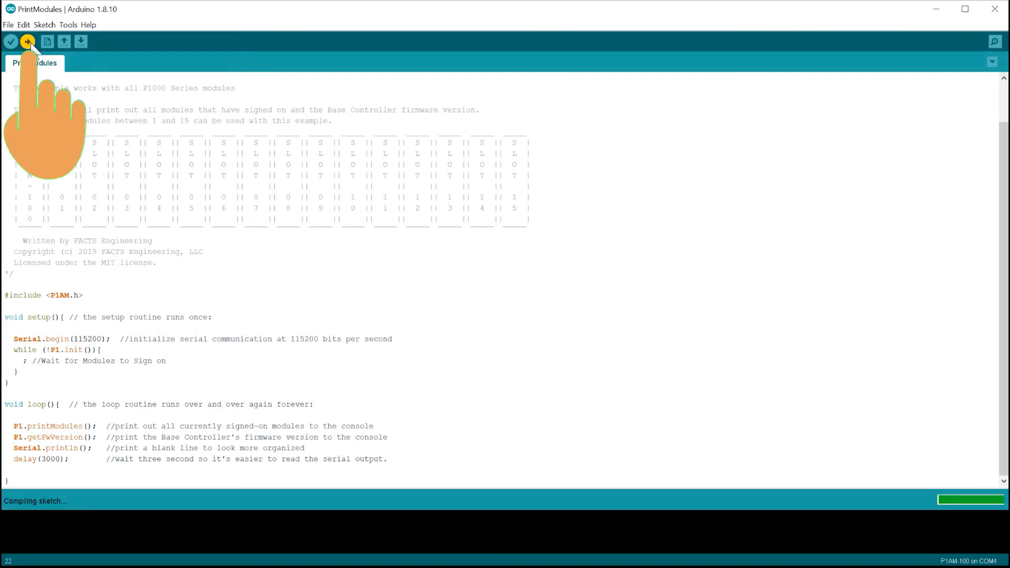
left_click(27, 41)
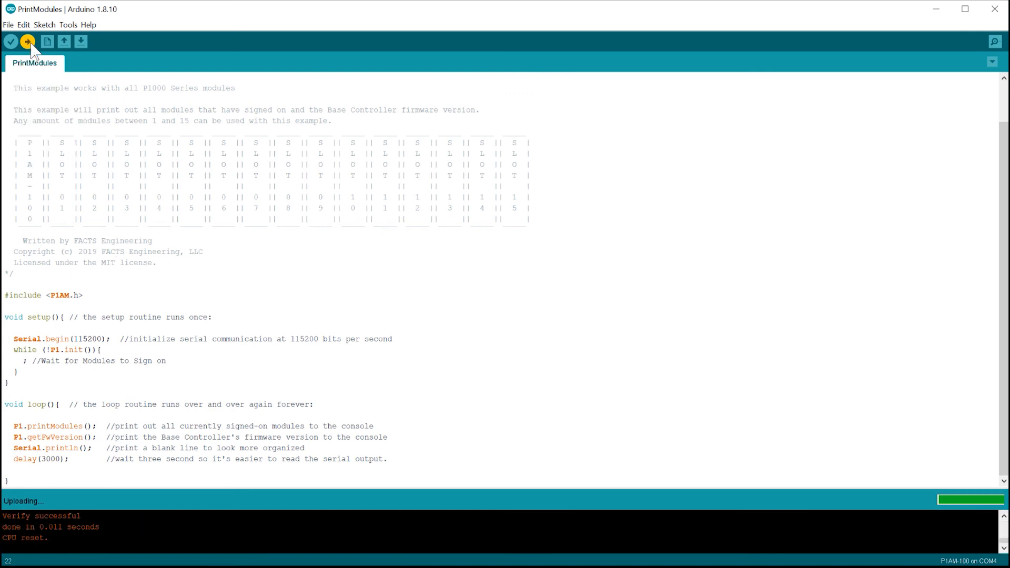
left_click(68, 25)
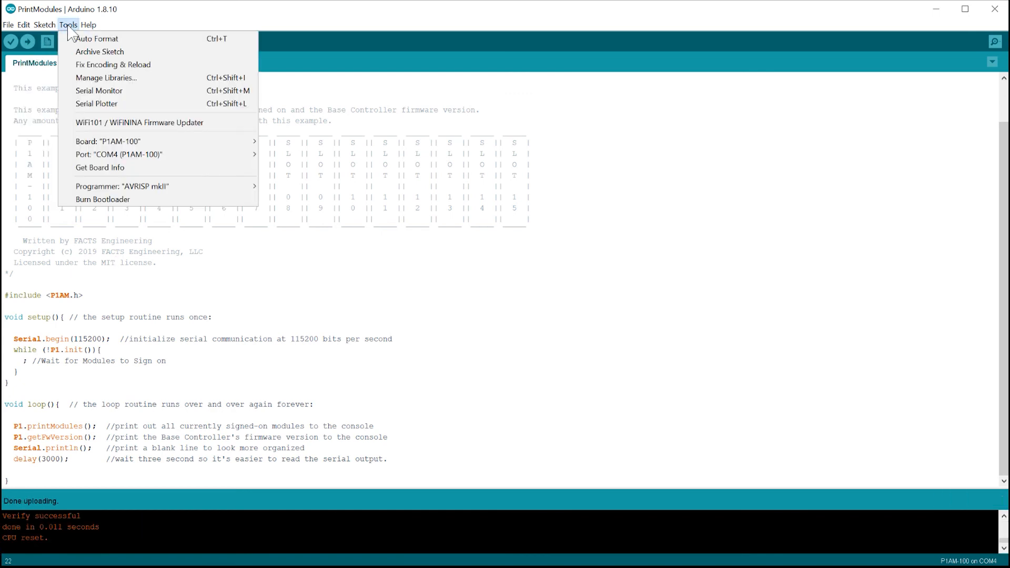
left_click(99, 90)
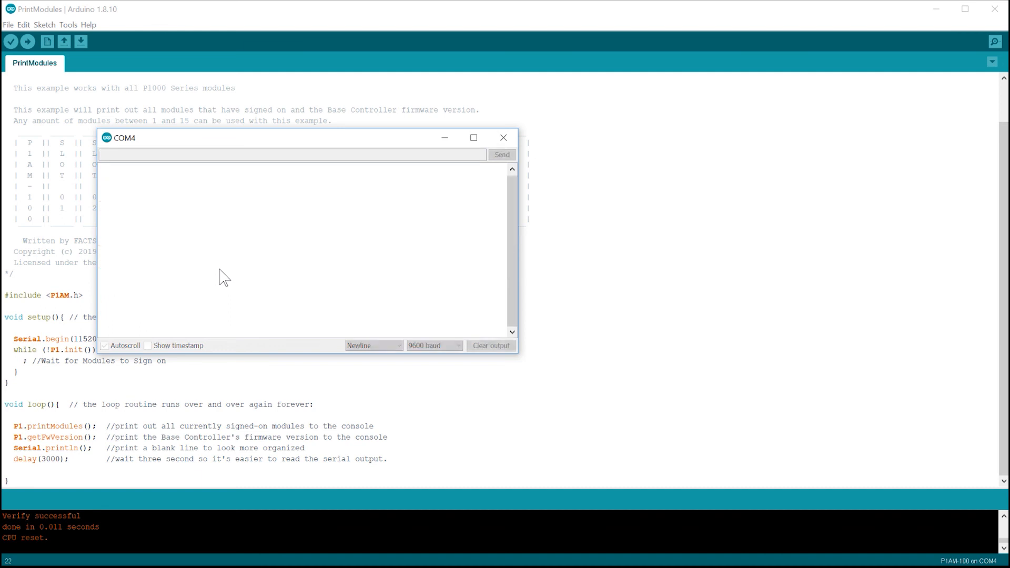
left_click(8, 21)
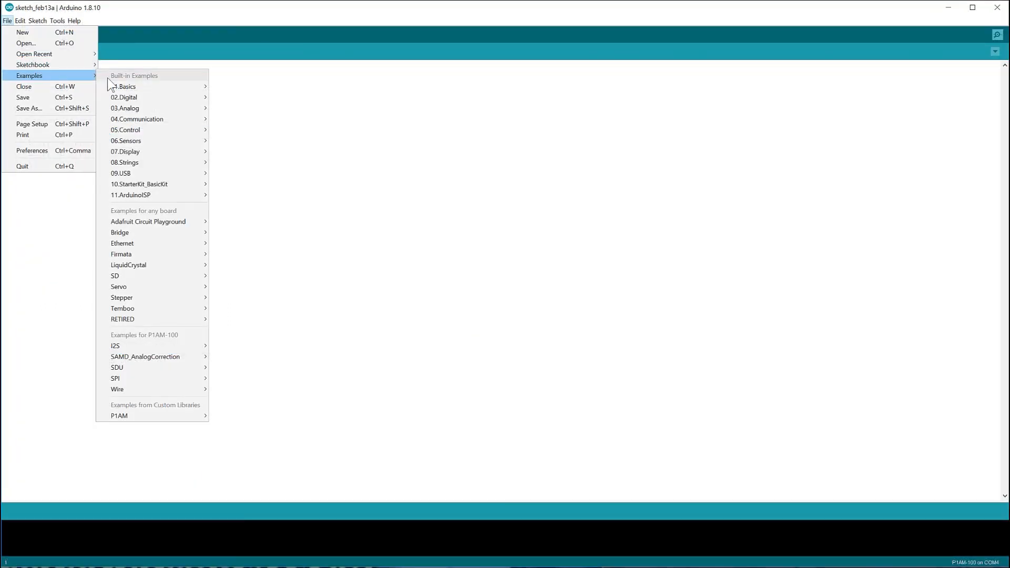